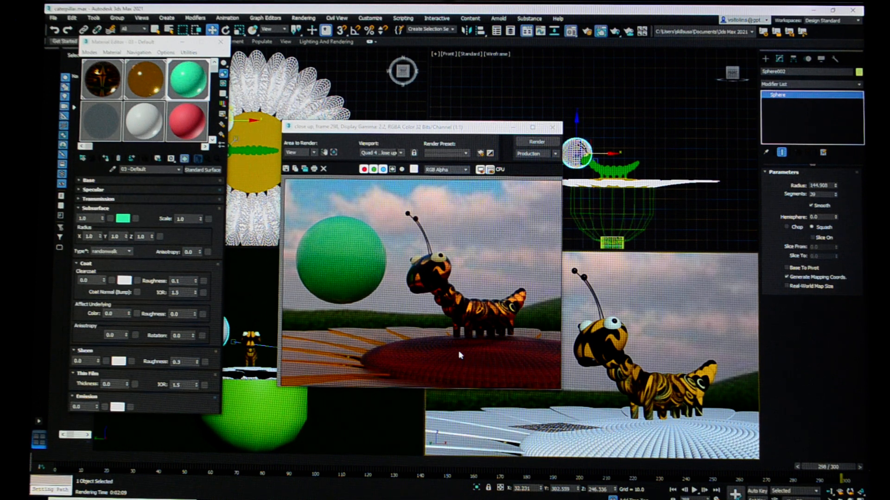
pyautogui.moveTo(434, 319)
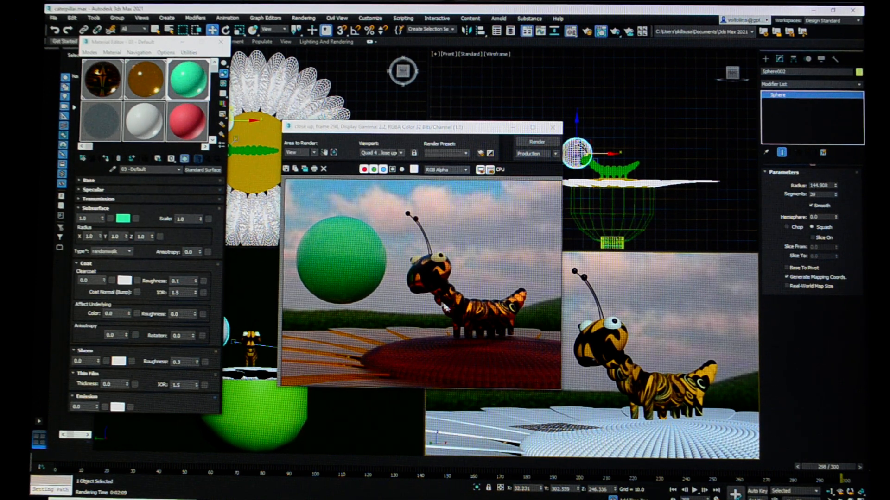
pyautogui.moveTo(496, 278)
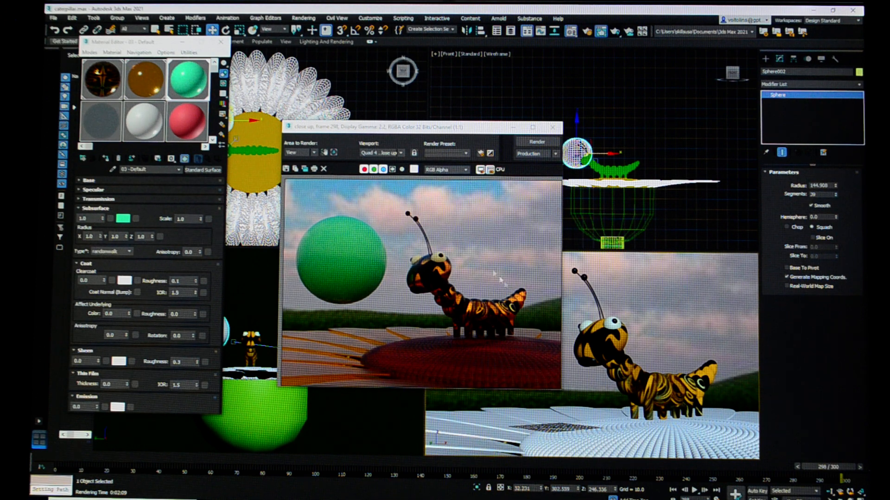
pyautogui.moveTo(542, 369)
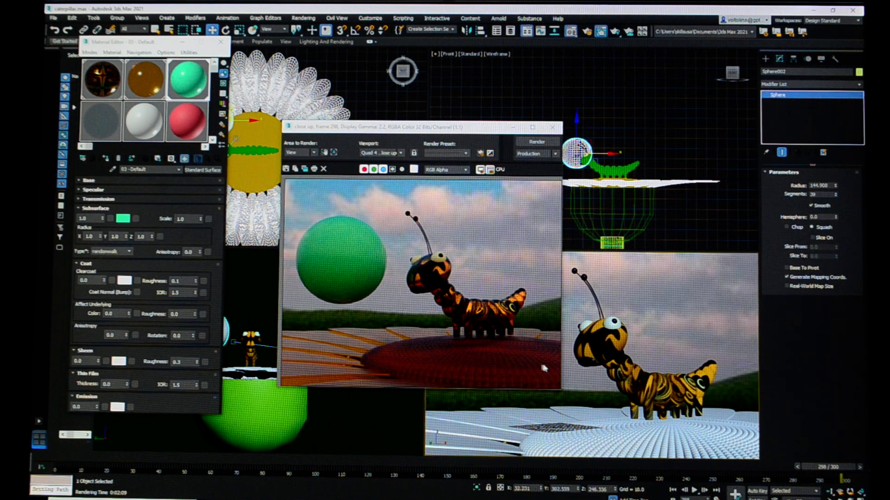
pyautogui.moveTo(468, 354)
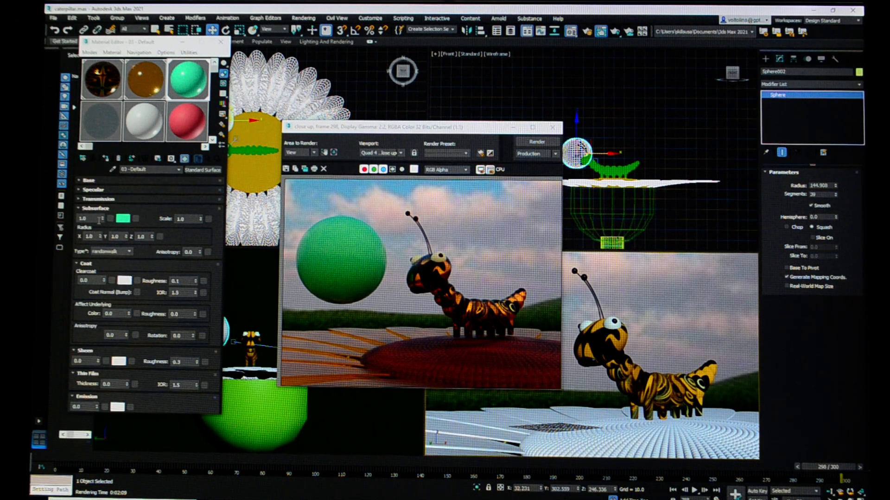
pyautogui.moveTo(124, 218)
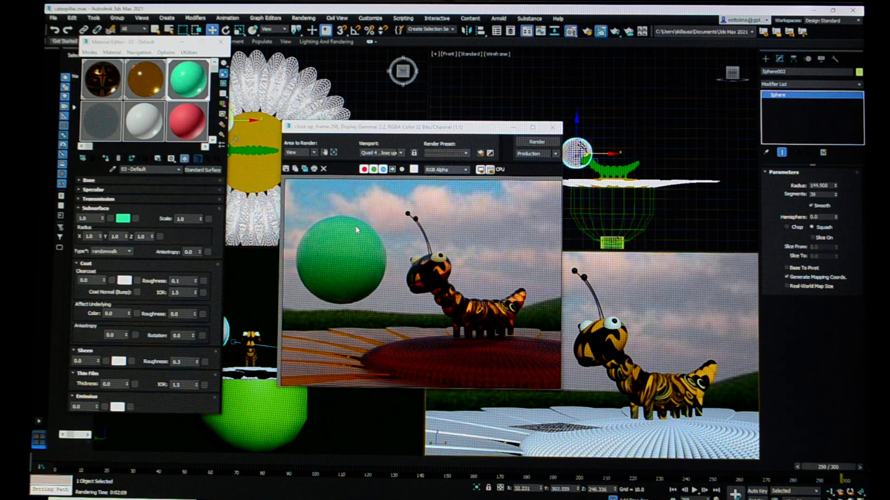
pyautogui.moveTo(346, 221)
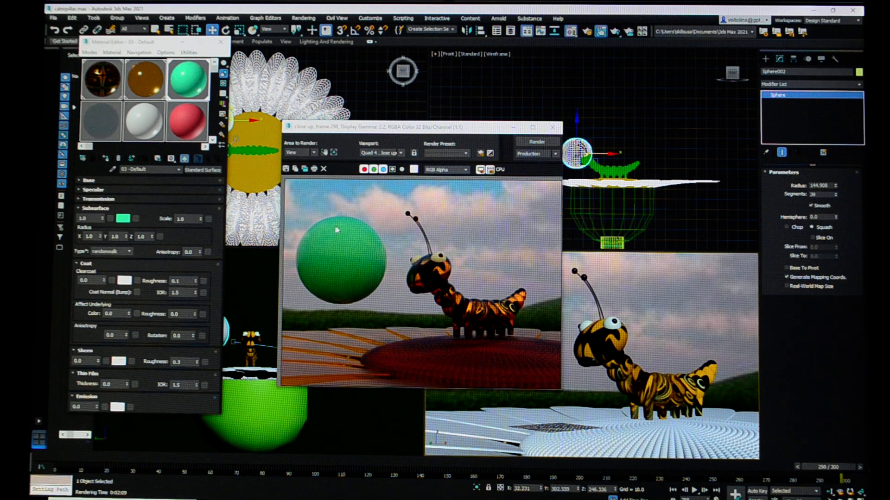
pyautogui.moveTo(333, 259)
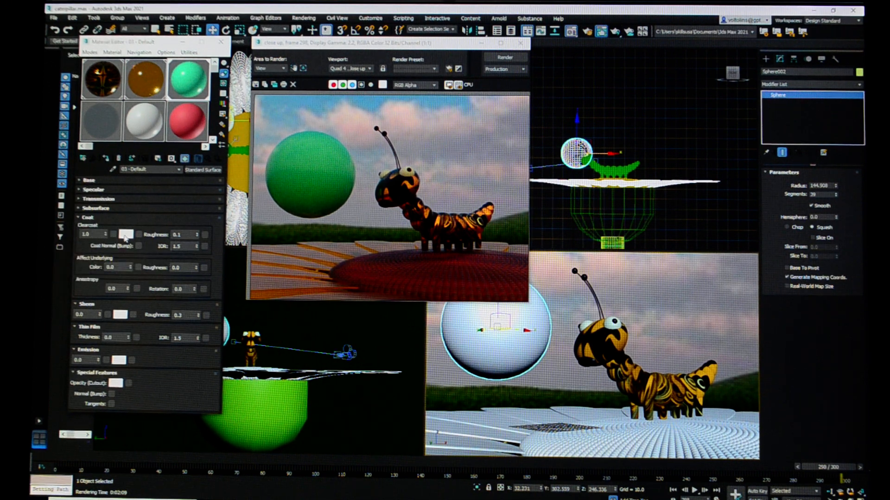
# - Choose blue as the sphere material's coat colour in the Color Selector
pyautogui.click(126, 234)
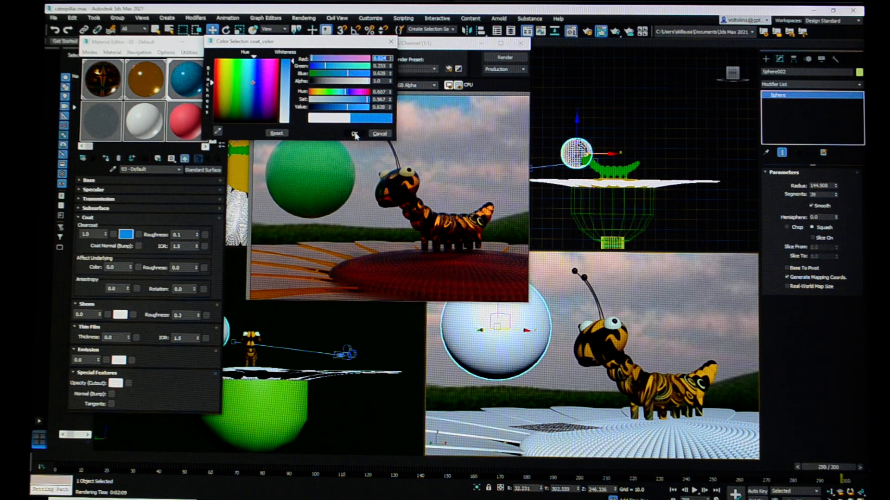
# - Confirm the blue coat colour and re-render the close-up view
pyautogui.click(353, 135)
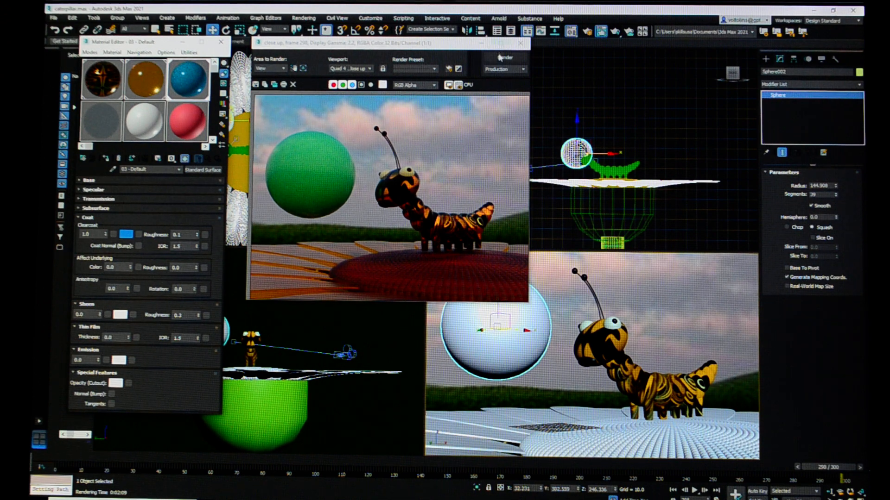
pyautogui.click(503, 57)
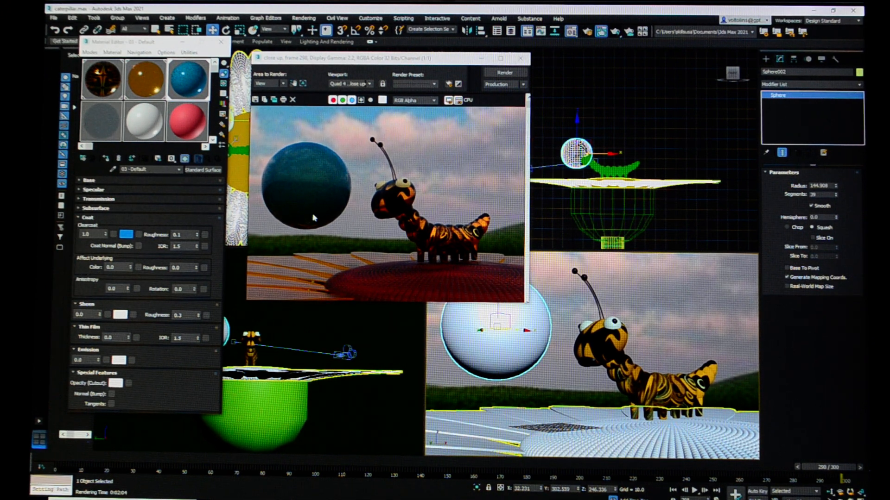
pyautogui.moveTo(315, 225)
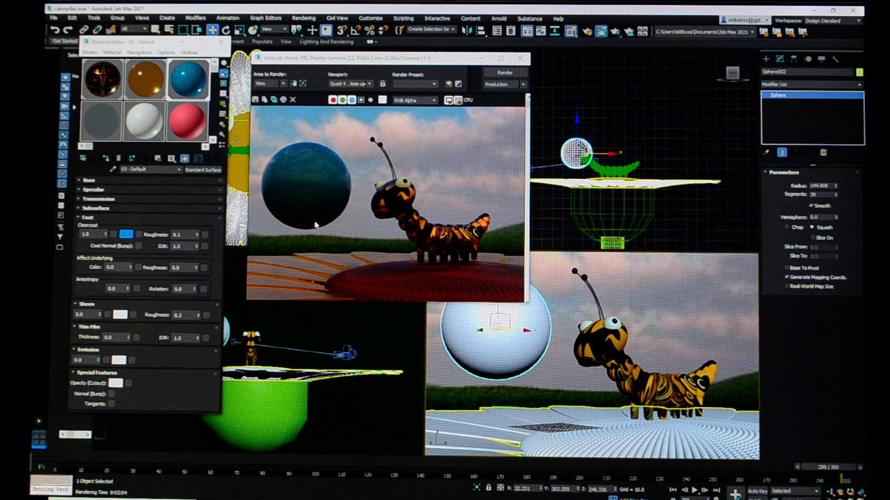
pyautogui.moveTo(282, 162)
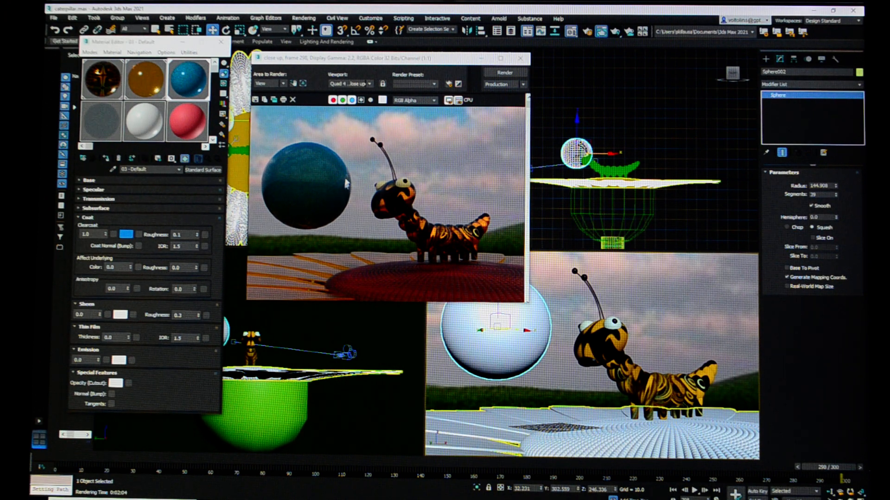
pyautogui.moveTo(357, 191)
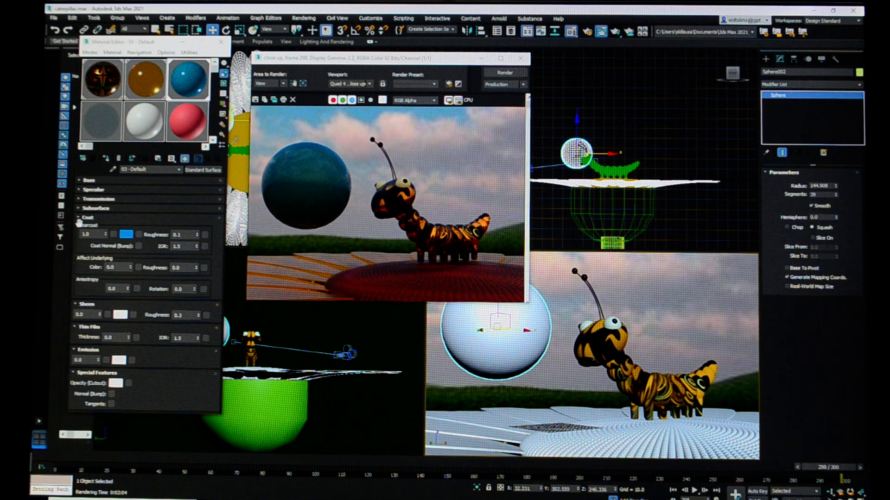
# - Collapse the Coat rollout and expand the Sheen settings
pyautogui.click(87, 217)
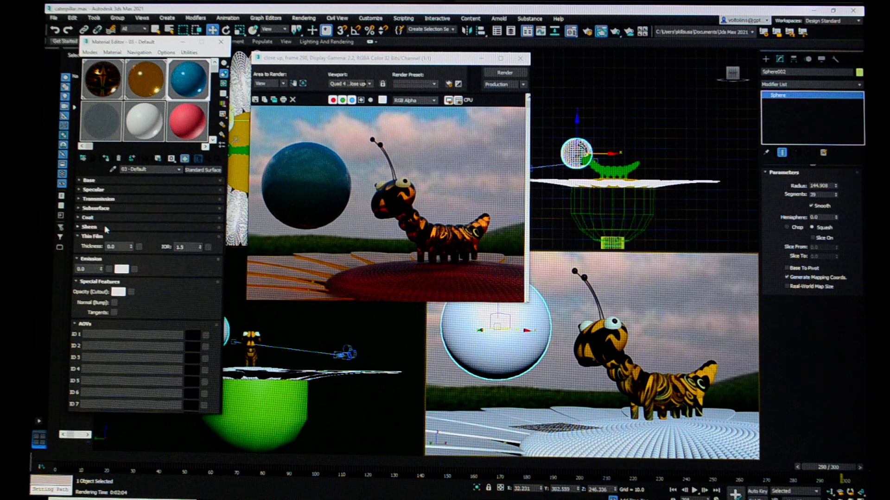
pyautogui.click(89, 227)
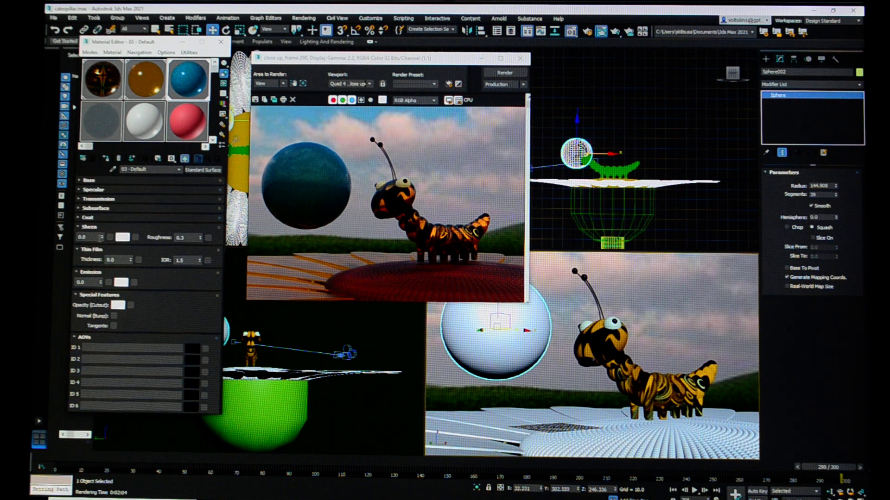
pyautogui.moveTo(91, 227)
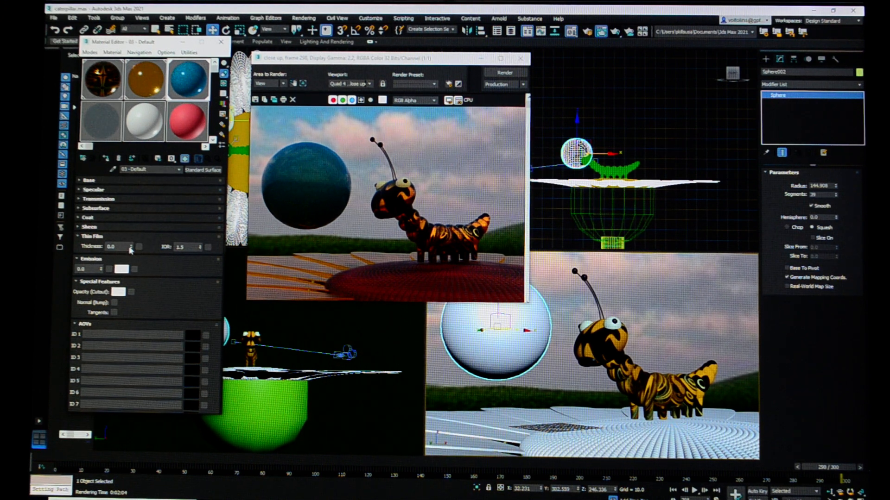
pyautogui.moveTo(130, 247)
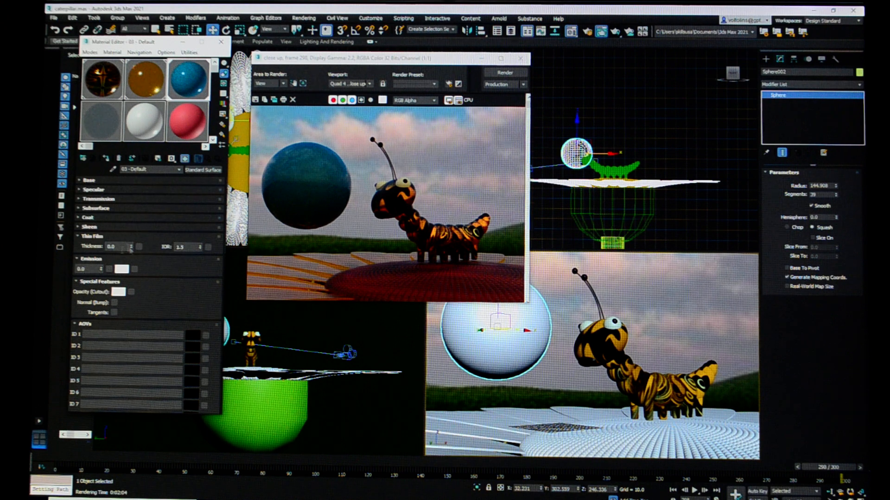
pyautogui.moveTo(132, 253)
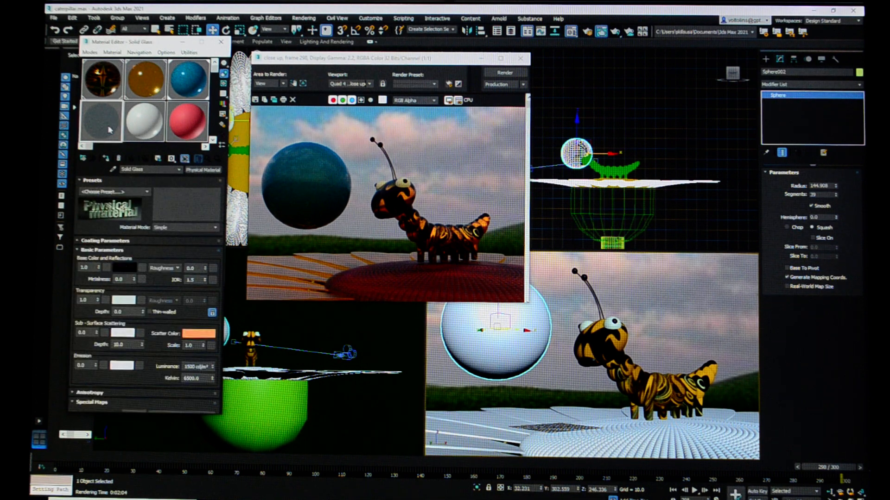
# - Convert Solid Glass to an Arnold Standard Surface and browse maps for thin film thickness
pyautogui.click(203, 170)
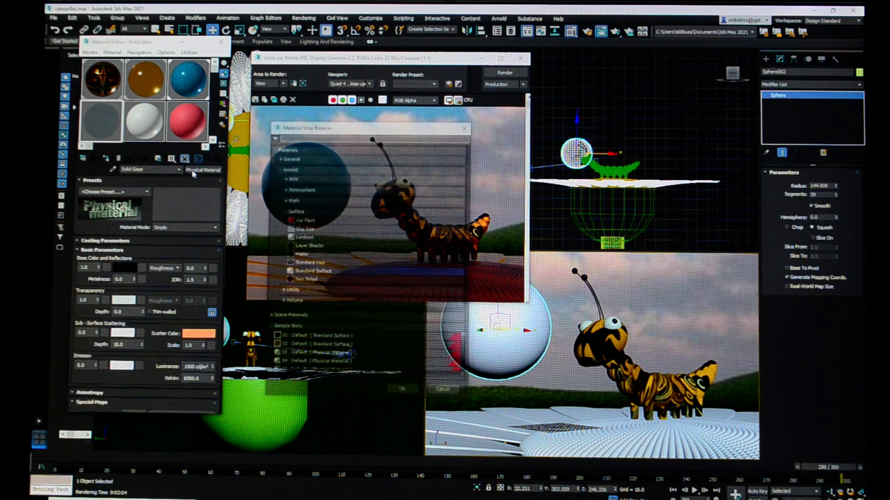
pyautogui.click(311, 271)
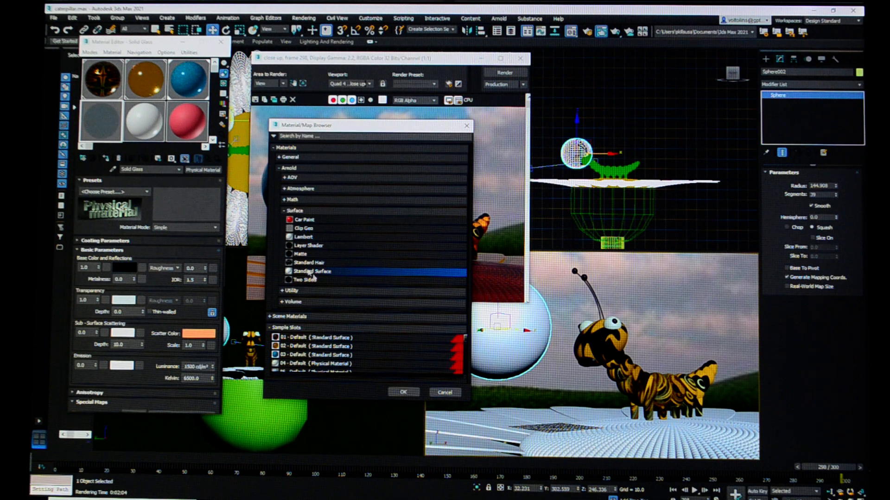
pyautogui.click(403, 392)
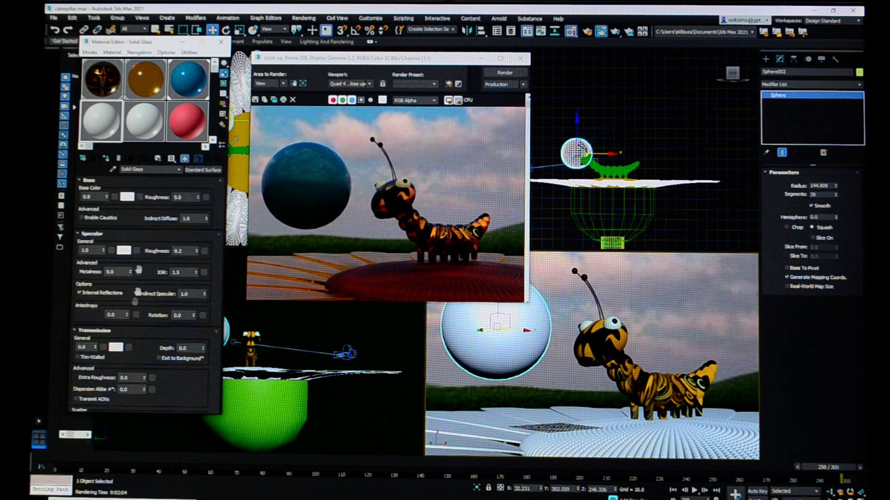
pyautogui.click(89, 180)
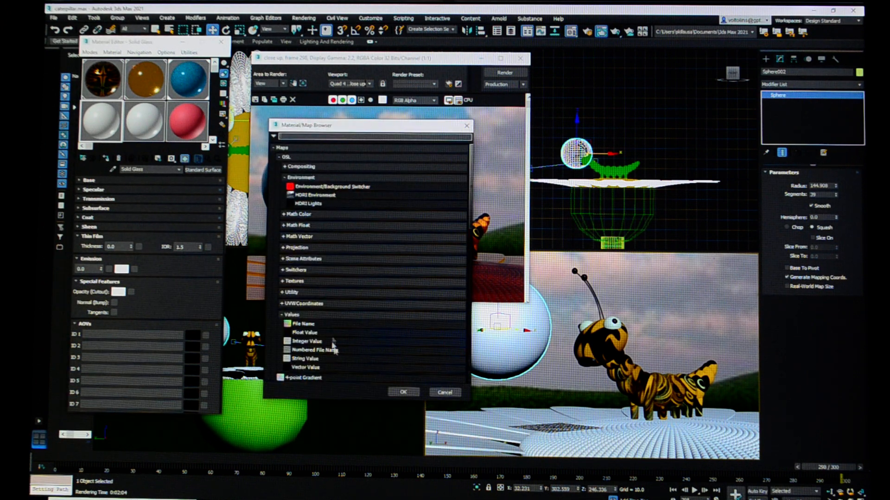
# - Load the depositphotos lava-flow image as a Bitmap map for thin film thickness
pyautogui.scroll(-3)
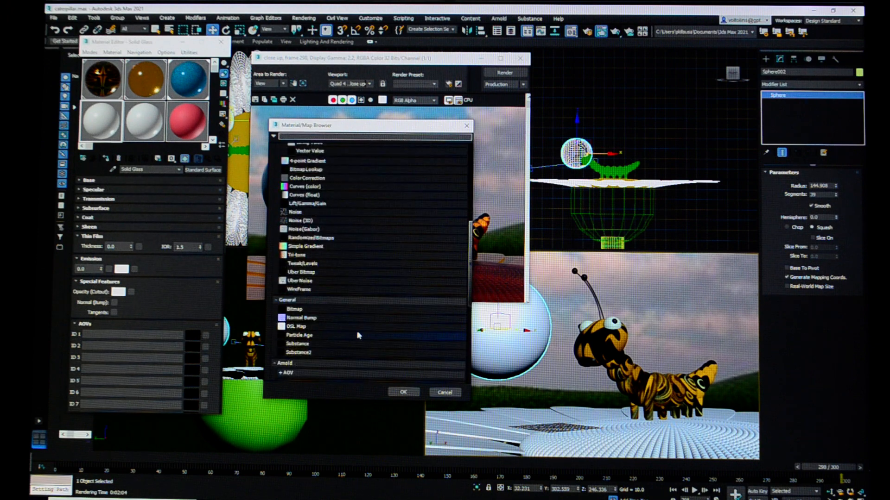
pyautogui.click(293, 309)
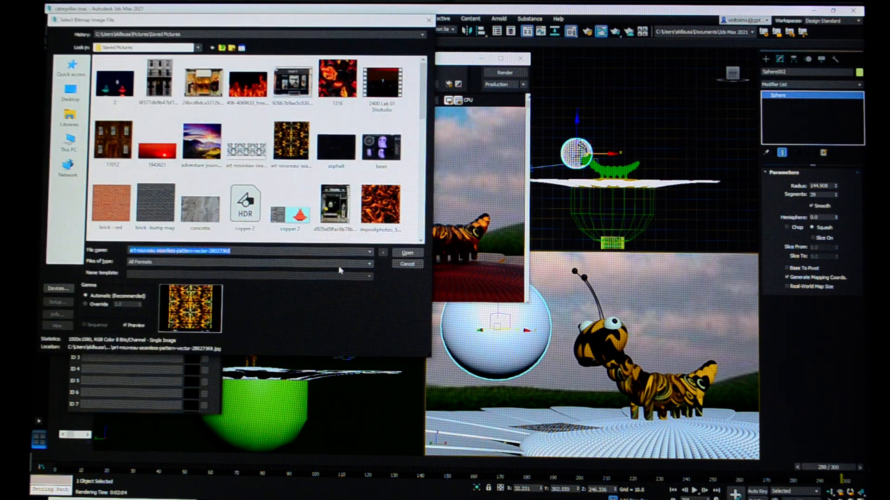
pyautogui.click(380, 205)
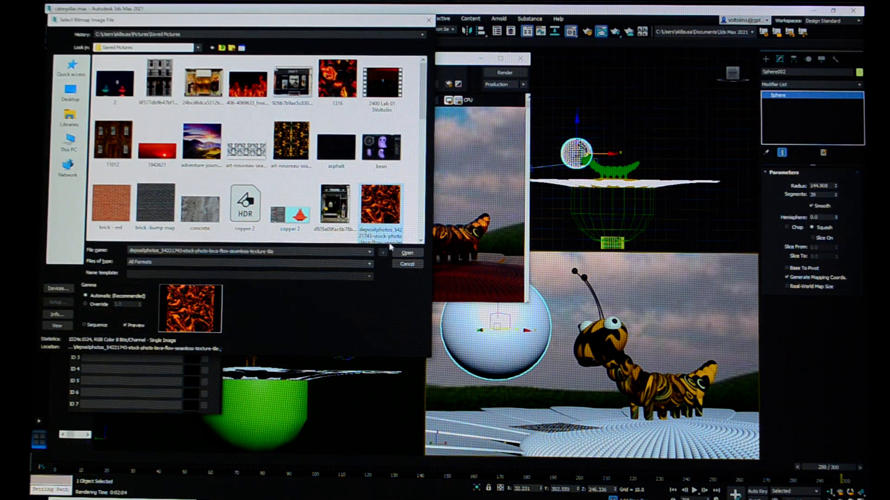
pyautogui.click(407, 253)
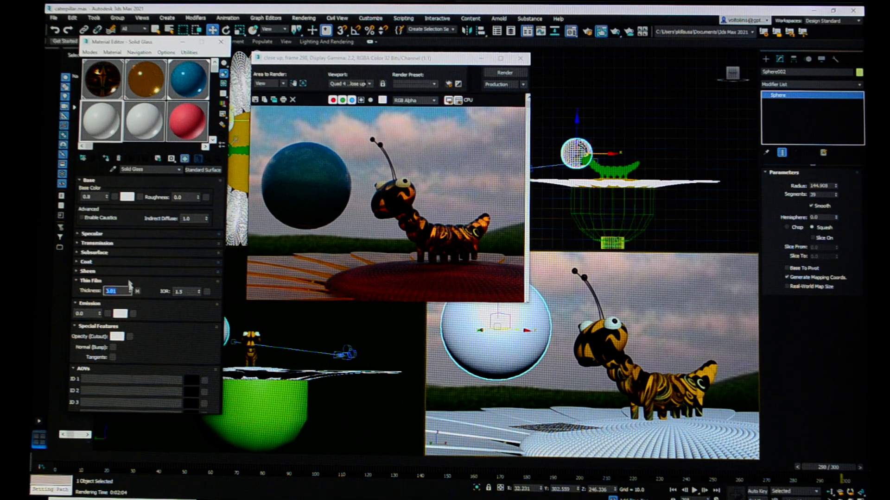
# - Enter thin film thickness values 5.38, then 2500
pyautogui.write('5.38')
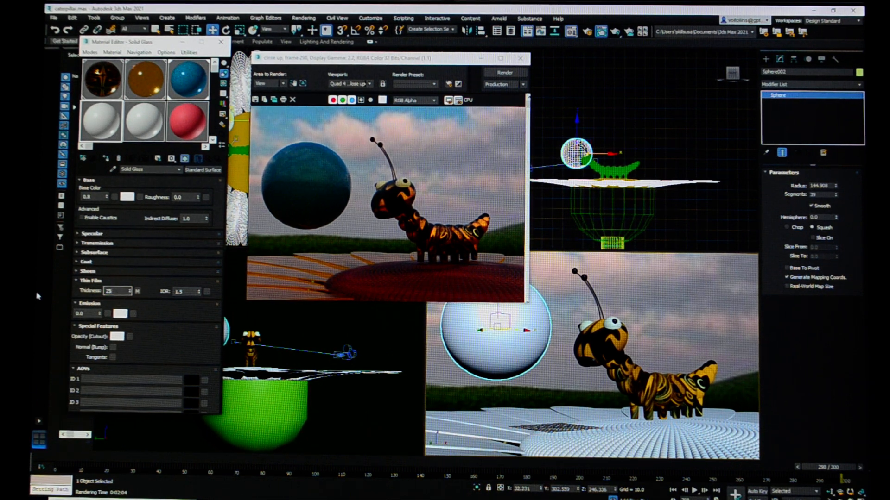
pyautogui.write('2500.0')
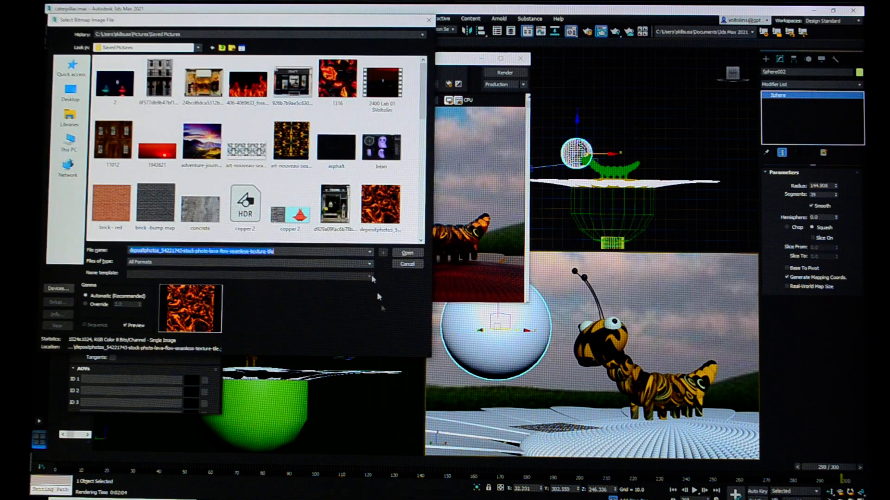
# - Keep the lava bitmap and return to the Solid Glass parameters
pyautogui.click(407, 252)
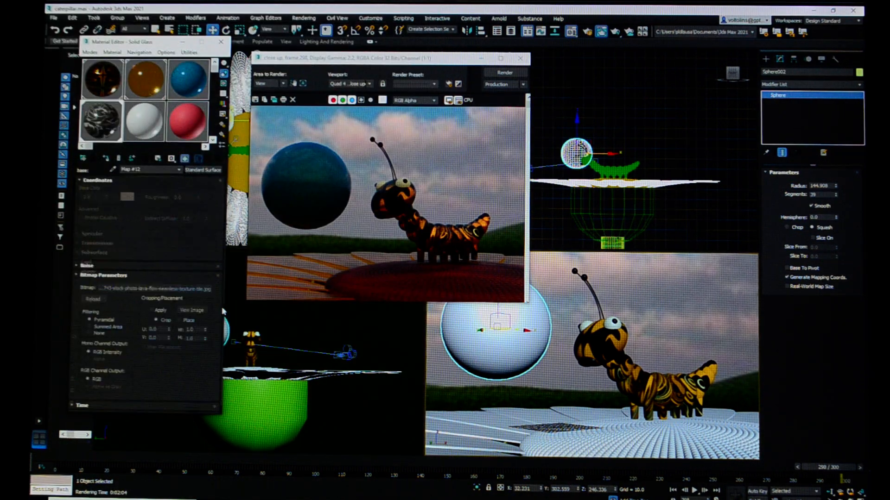
pyautogui.click(184, 159)
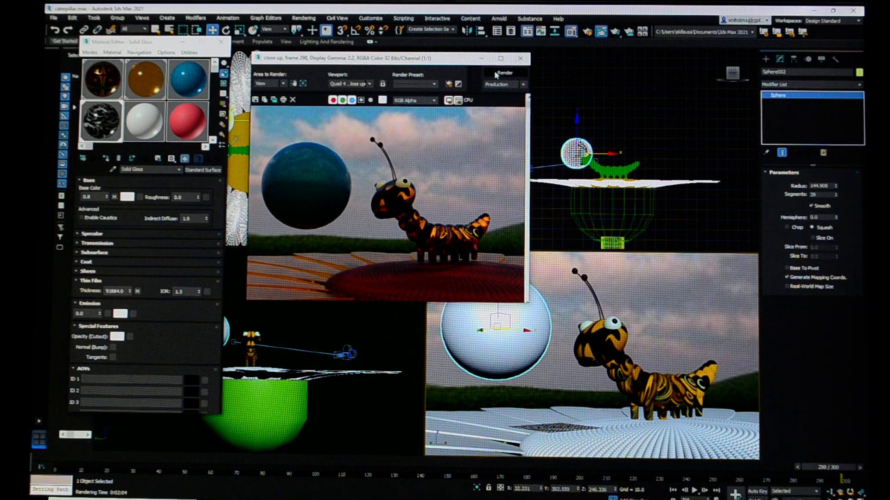
pyautogui.click(502, 73)
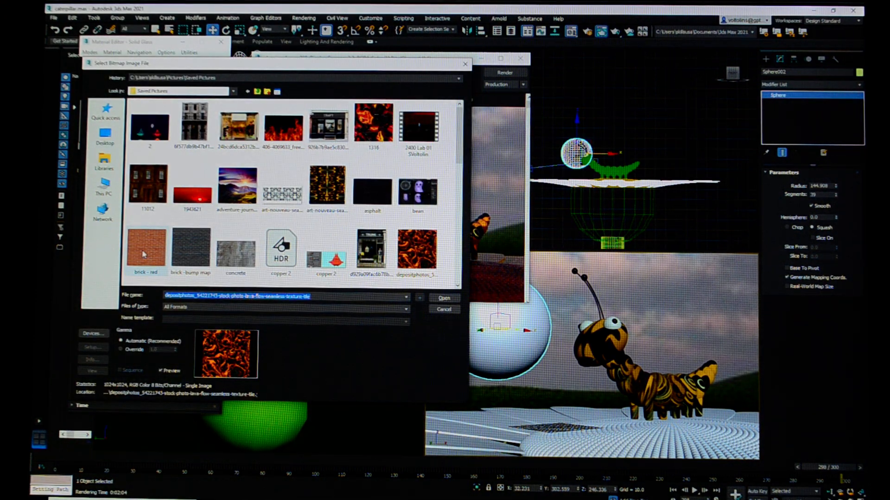
# - Replace the thin film bitmap with 'brick - red' and return to Solid Glass
pyautogui.click(443, 297)
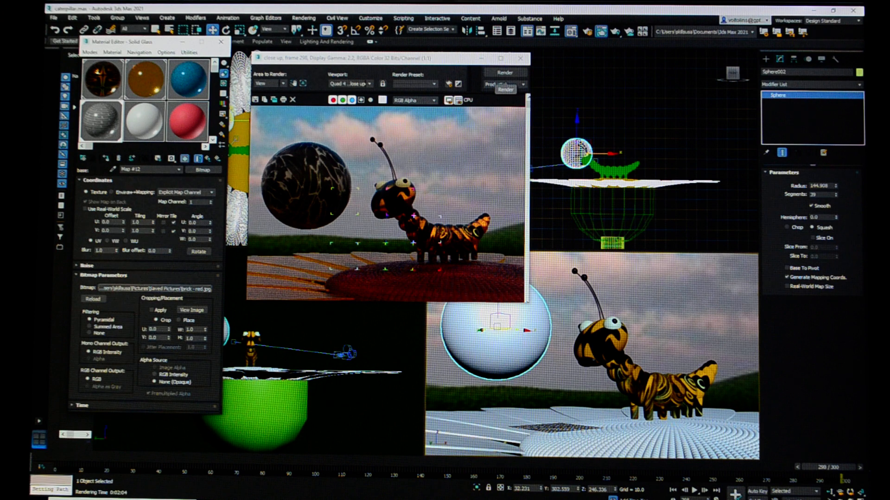
pyautogui.click(150, 169)
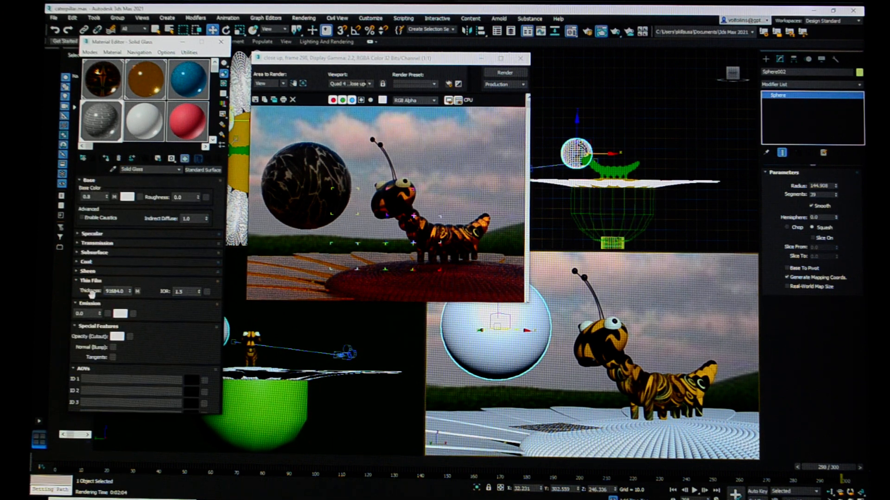
pyautogui.moveTo(198, 291)
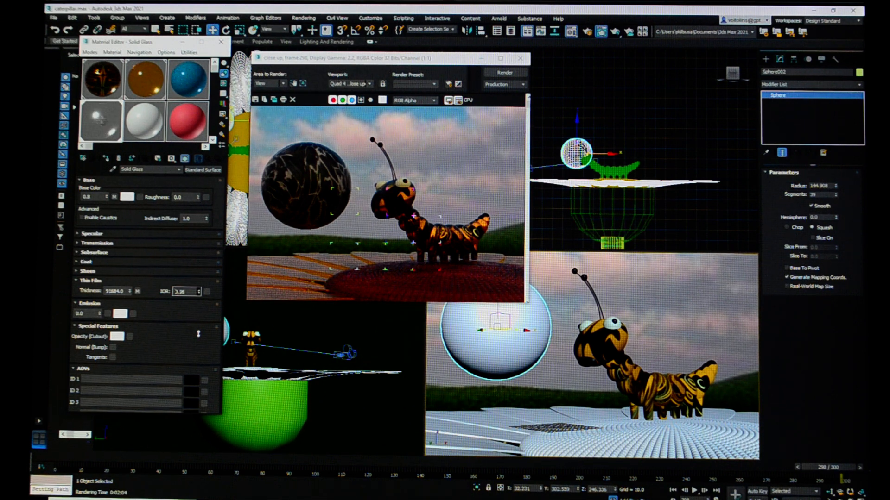
# - Enter 0.51 into the Solid Glass Thin Film IOR spinner
pyautogui.write('0.51')
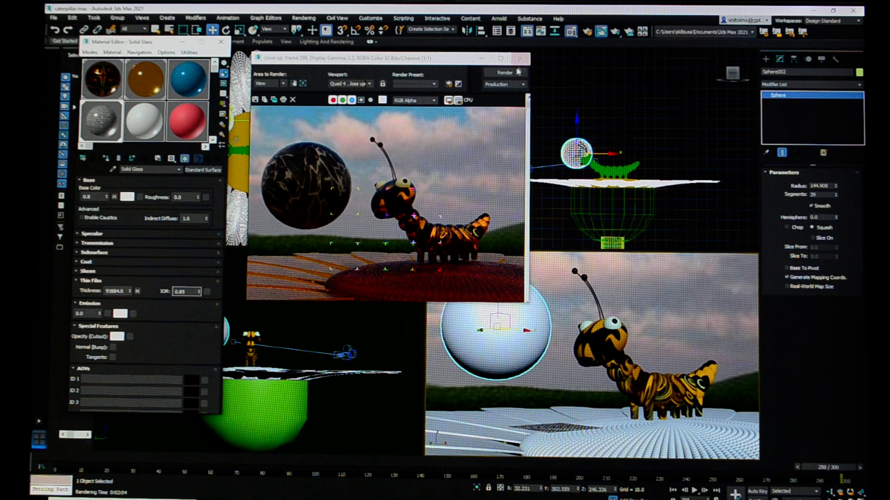
# - Render the close-up with the new thin film settings, then cancel the render
pyautogui.click(502, 72)
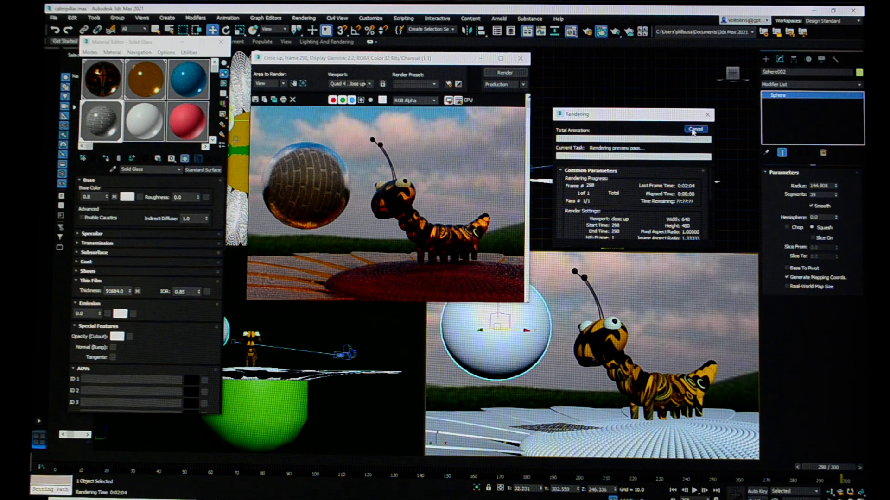
pyautogui.click(695, 129)
pyautogui.write('2')
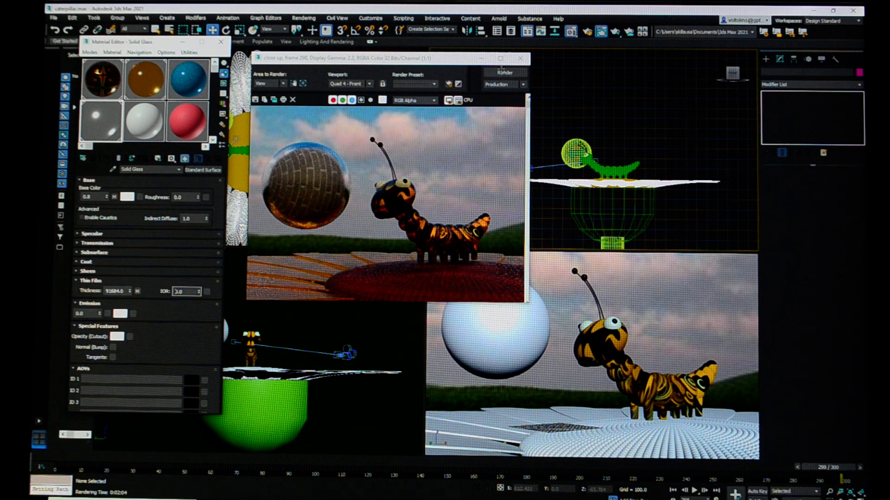
# - Render the Quad 4 close-up view with the Thin Film IOR at 0.0
pyautogui.click(503, 73)
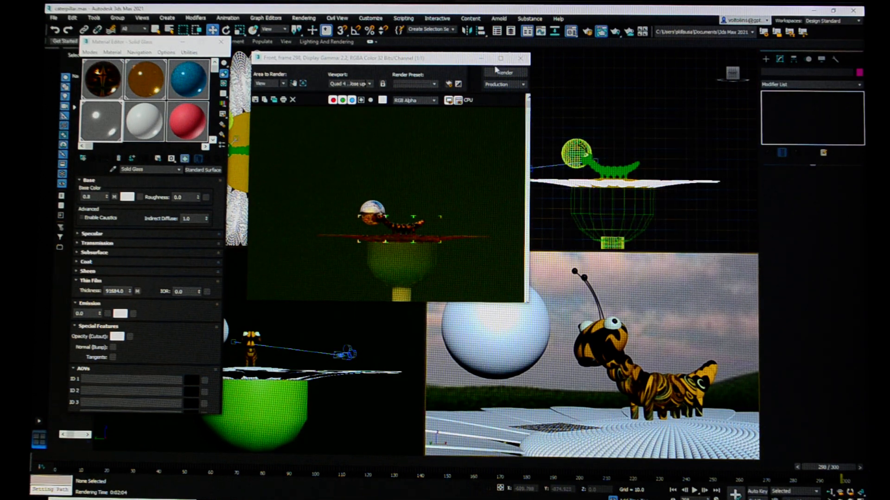
pyautogui.click(504, 72)
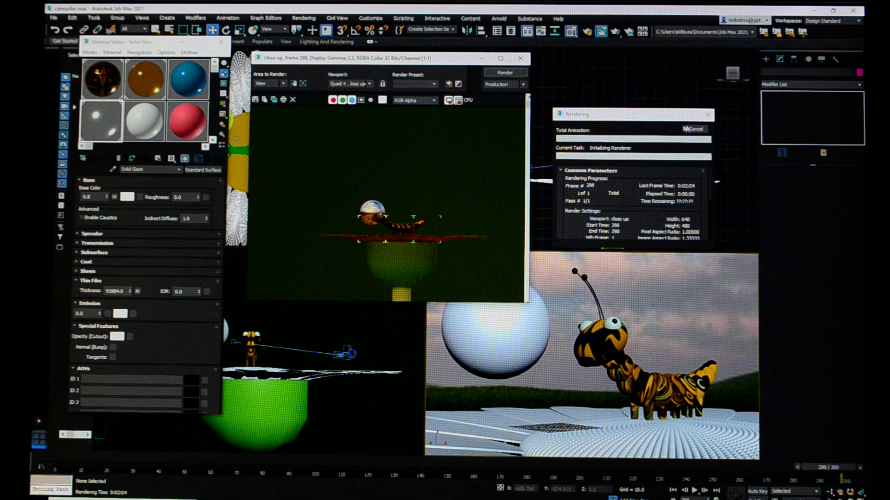